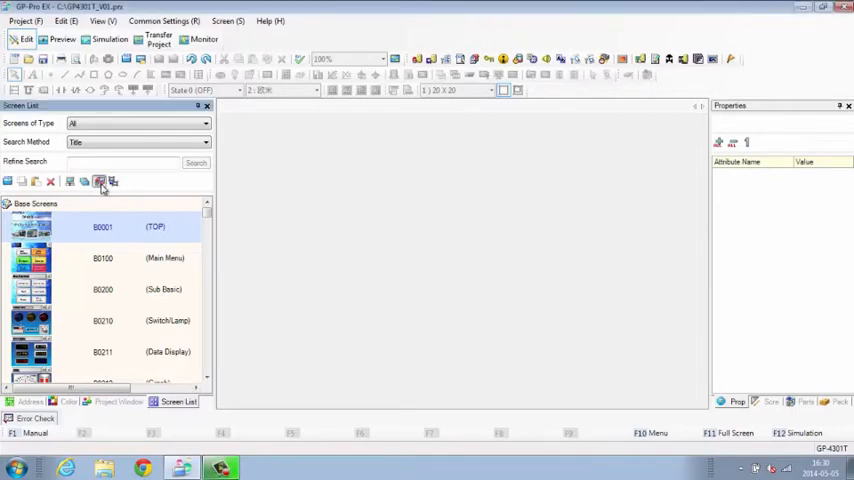
Explore the Screen List: toggle thumbnails, filter by Logic Screens, search titles for 'lamp', then clear the filters.
click(99, 181)
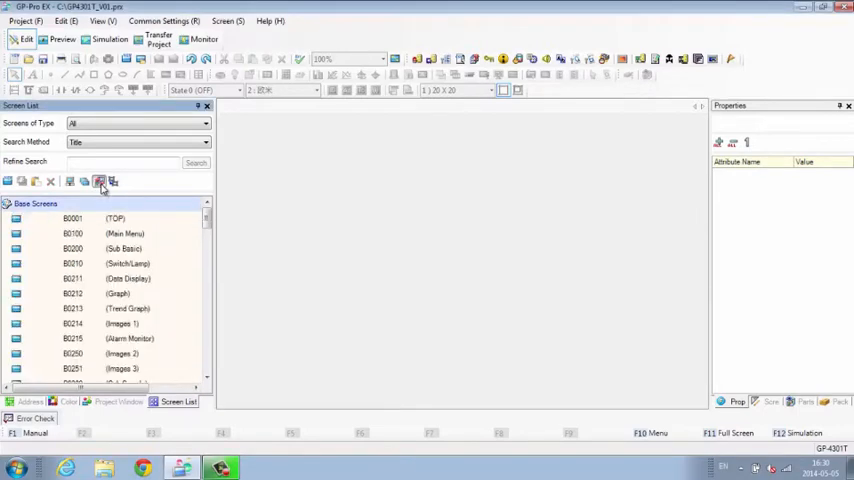
click(100, 181)
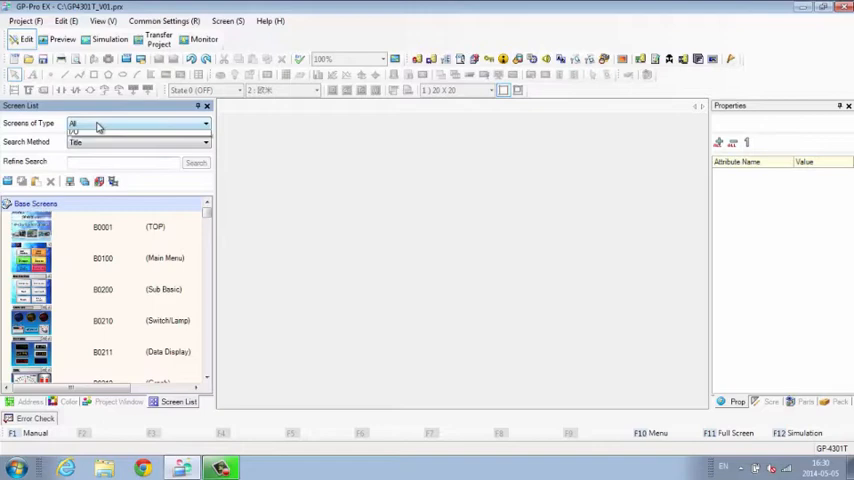
click(135, 123)
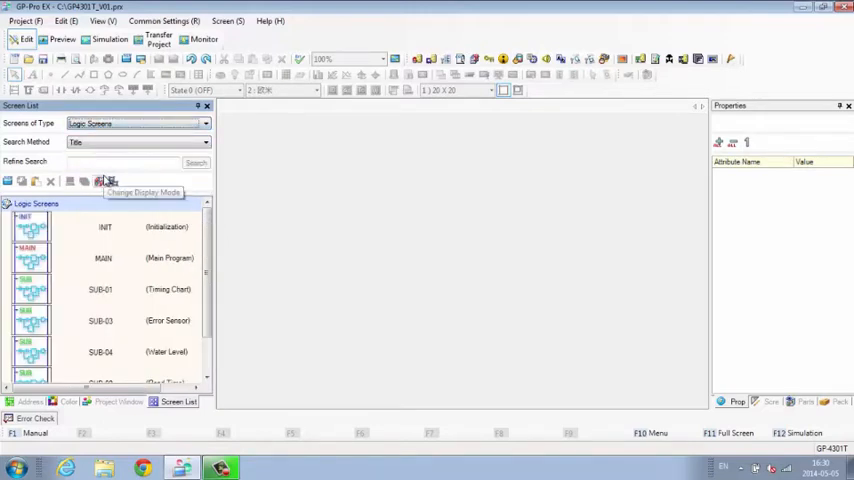
click(205, 123)
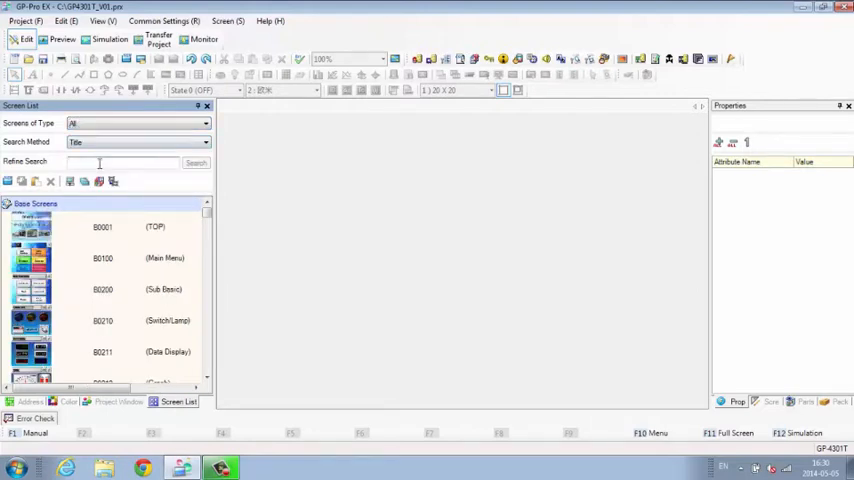
text(lamp)
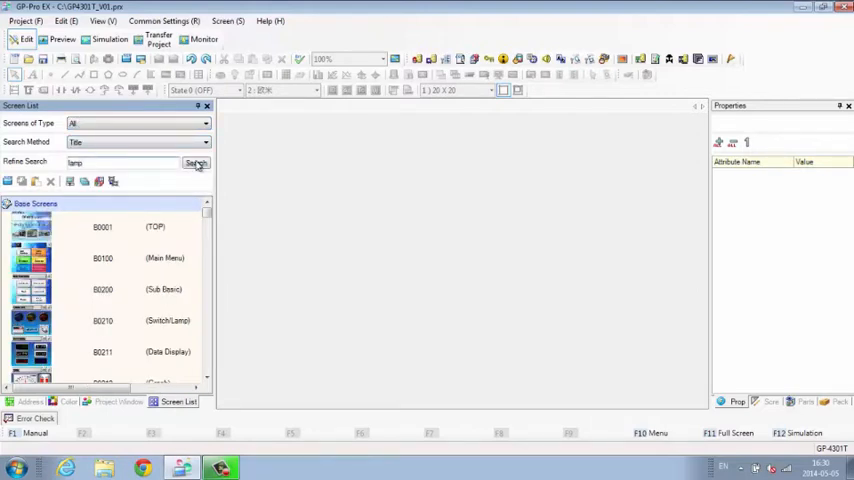
click(196, 162)
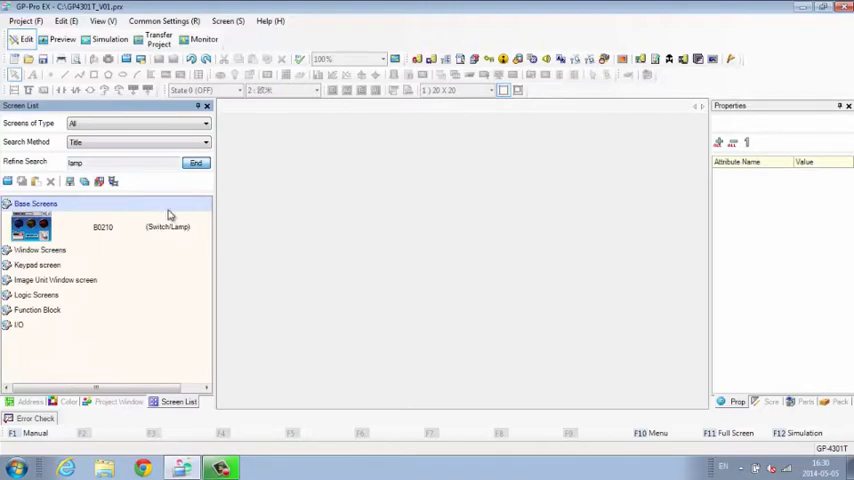
click(196, 163)
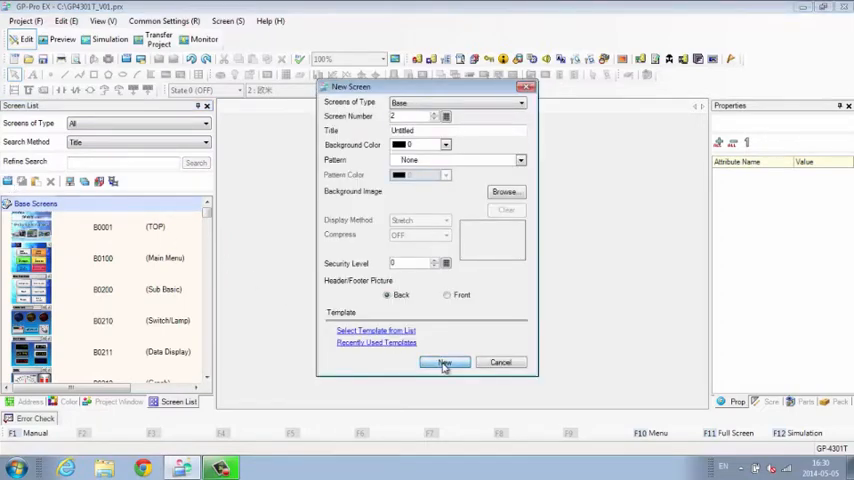
Create blank base screen B0002 and restyle it with background colour 3 and a medium check pattern.
click(443, 362)
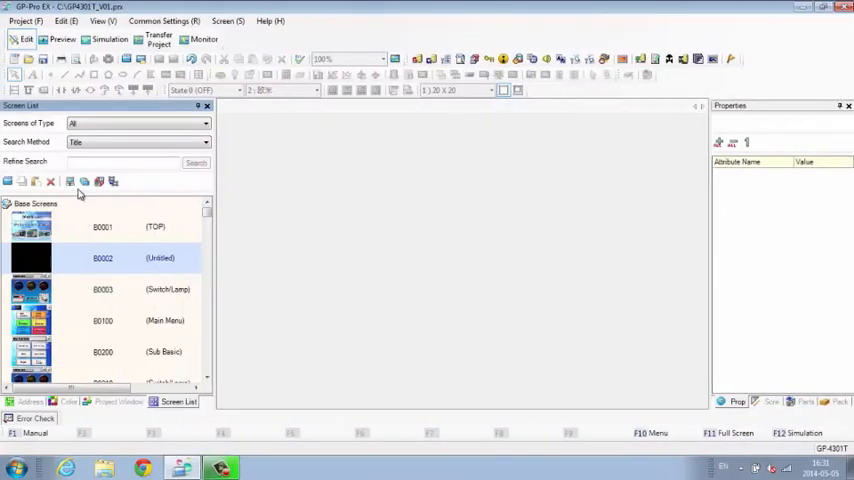
click(437, 162)
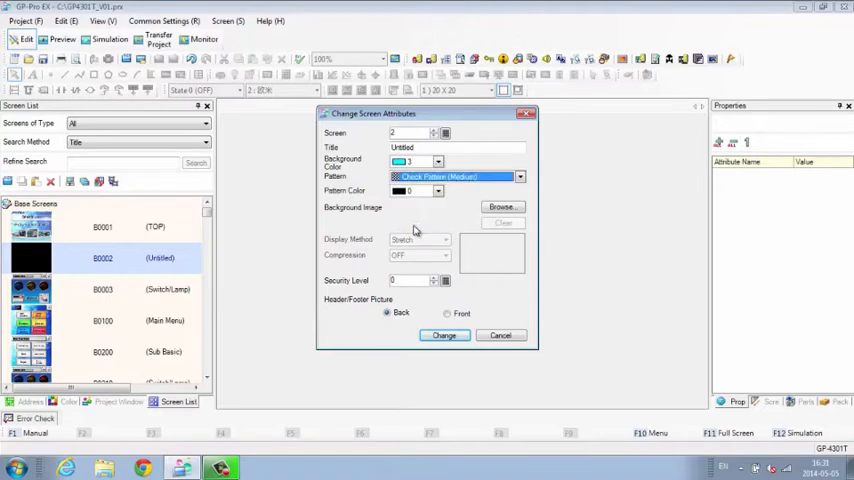
click(438, 191)
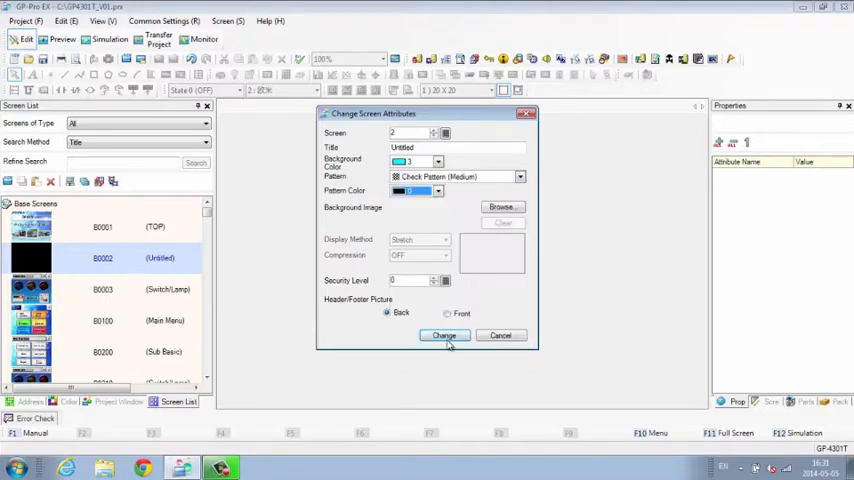
click(444, 335)
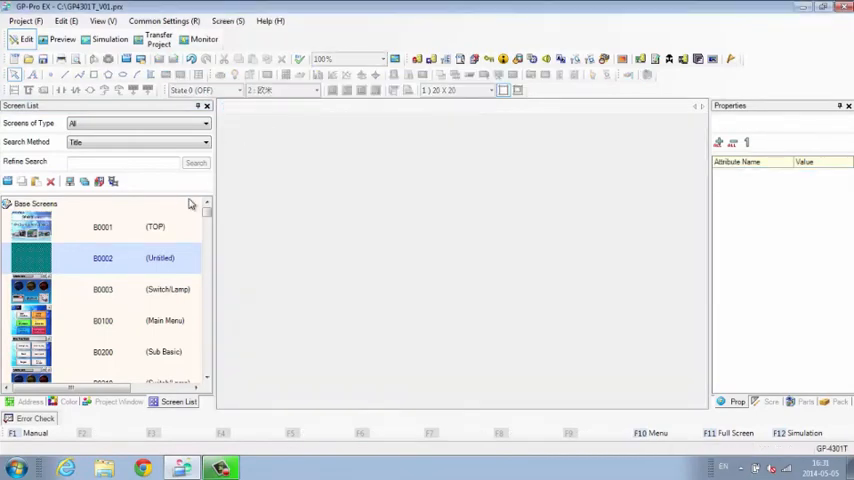
mouse_move(93, 308)
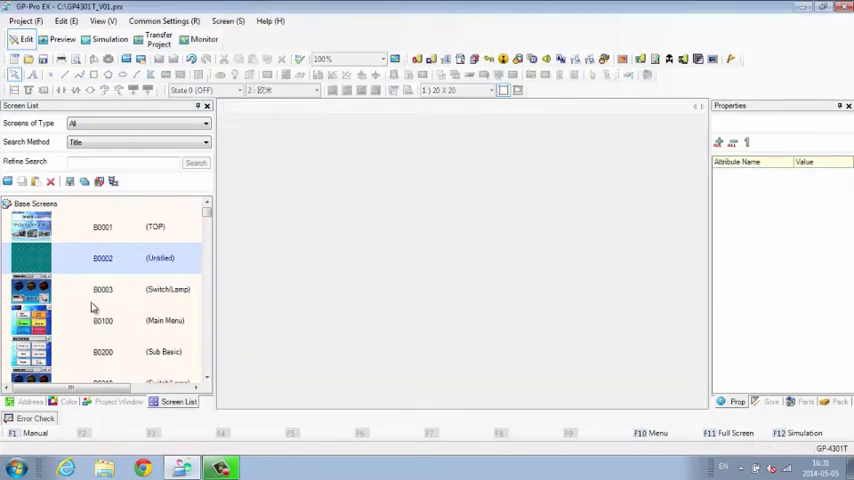
Open base screen B0003 (Switch/Lamp) from the Screen List for editing.
double_click(103, 289)
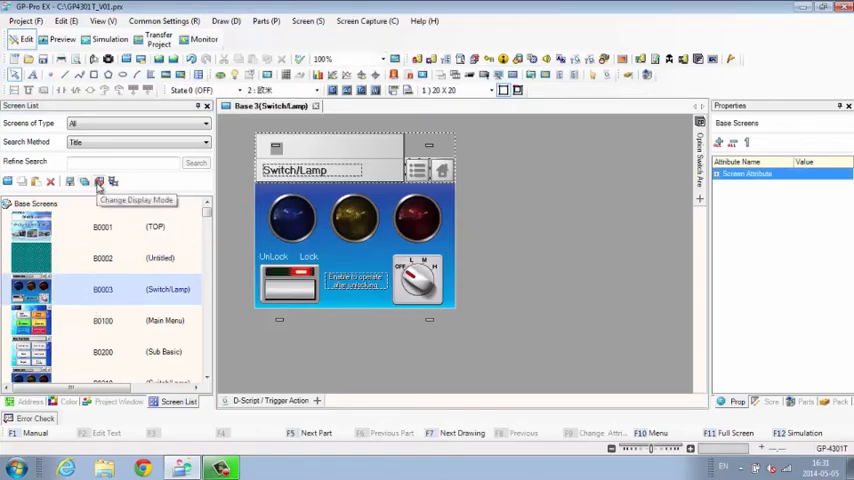
mouse_move(72, 182)
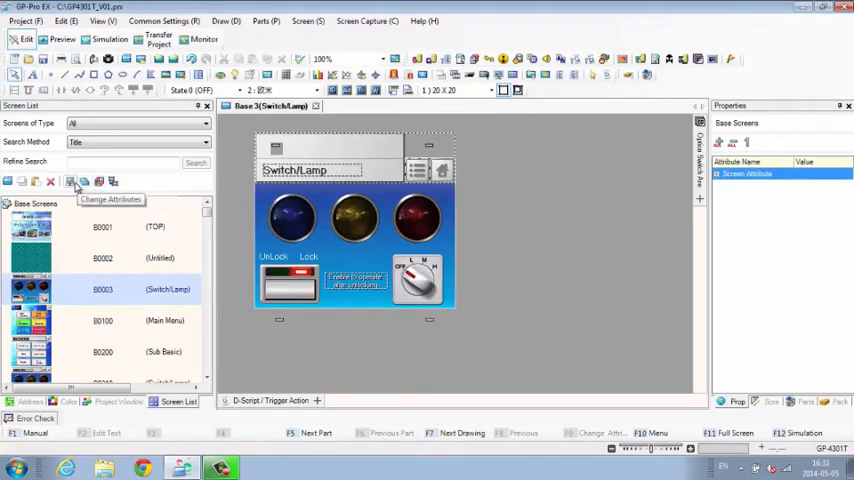